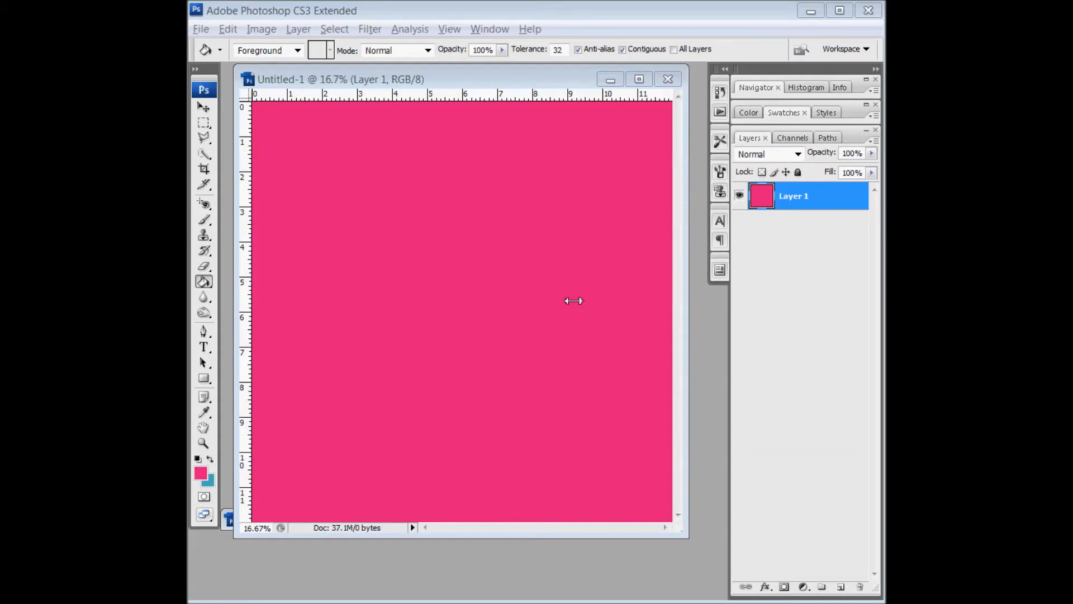
pyautogui.moveTo(400, 175)
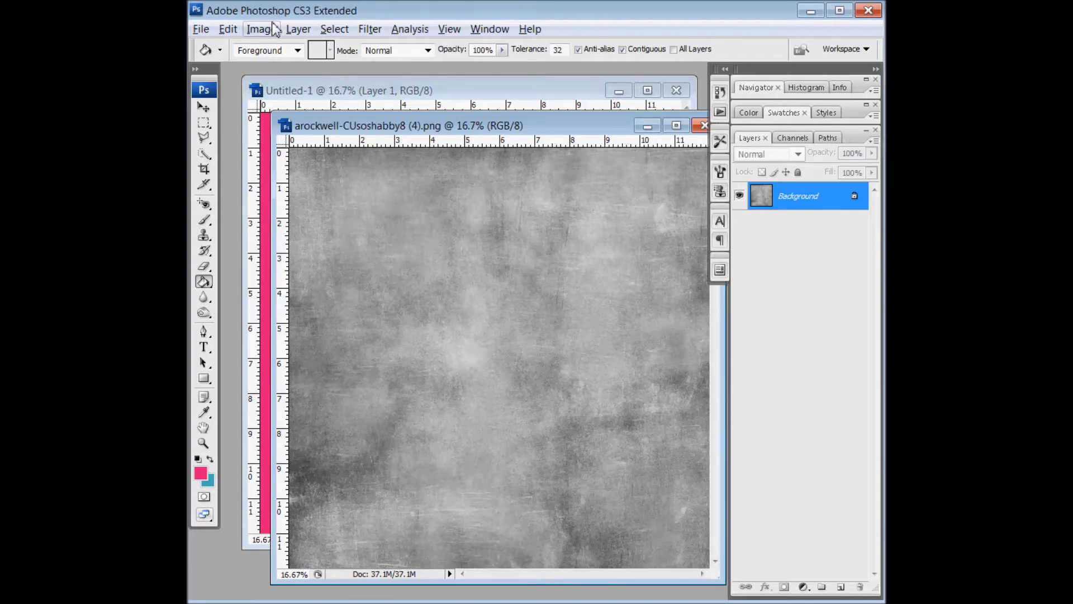
# Step: Select the grunge texture's midtones via Color Range set to Midtones
pyautogui.click(334, 29)
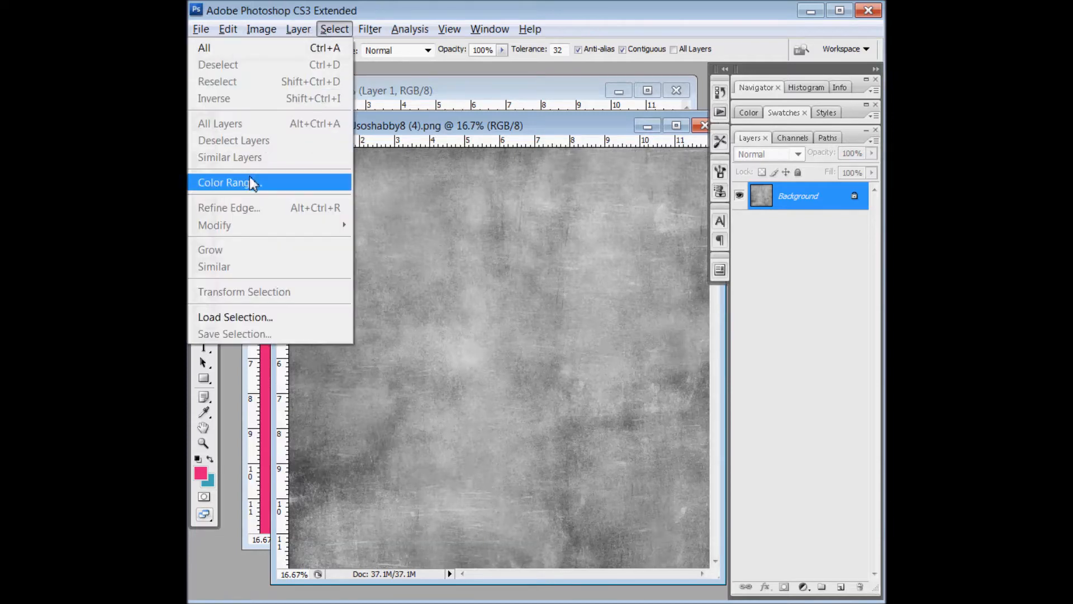
pyautogui.click(227, 182)
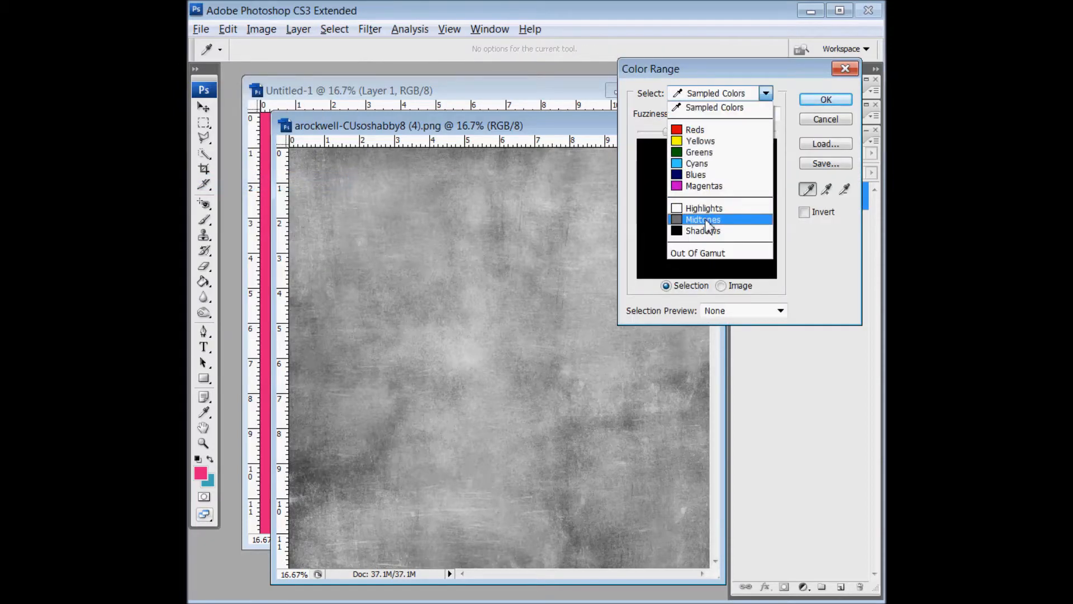
pyautogui.click(702, 219)
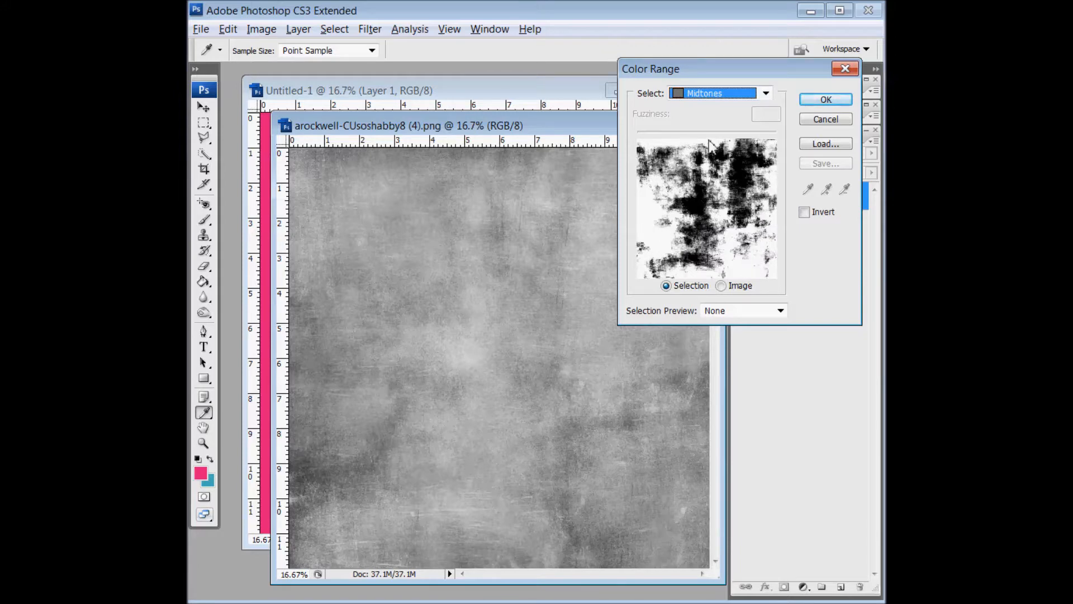
pyautogui.moveTo(818, 133)
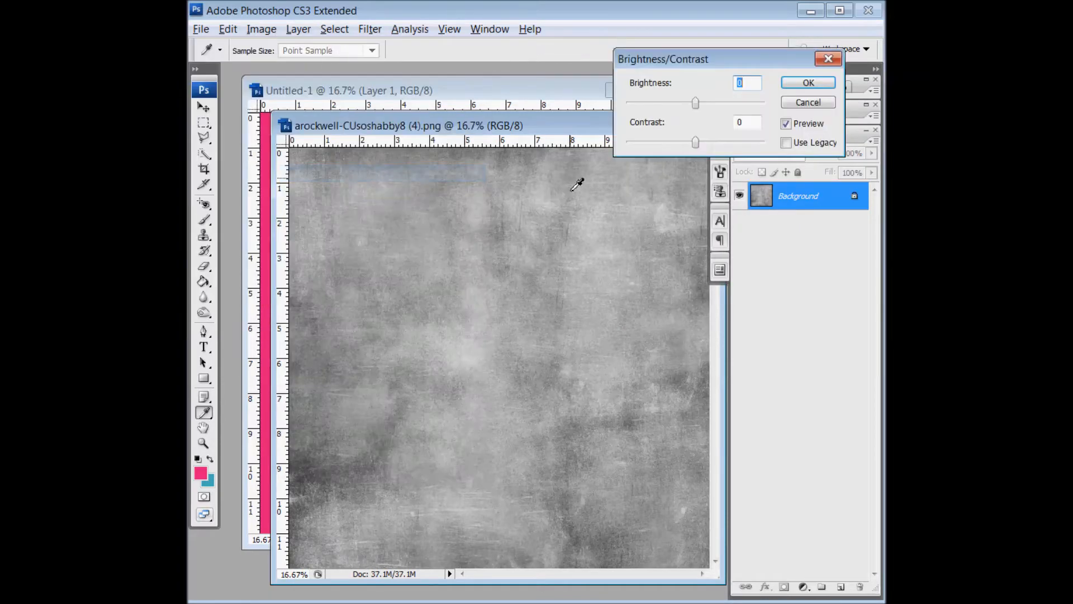
pyautogui.moveTo(684, 135)
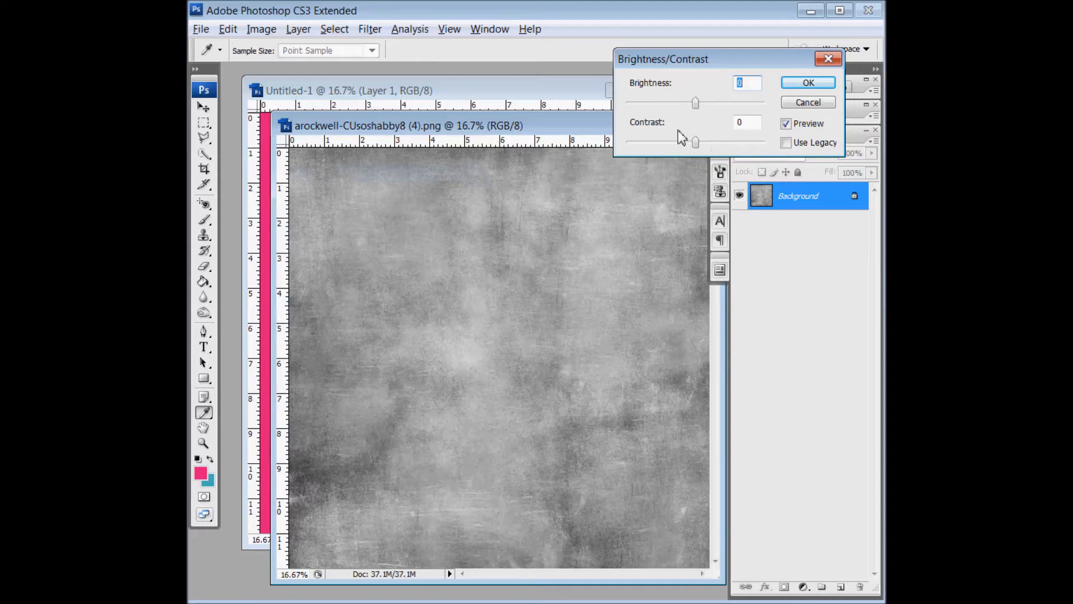
# Step: Apply Brightness/Contrast with contrast +69 and brightness +21 to the texture
pyautogui.moveTo(696, 142); pyautogui.dragTo(706, 142)
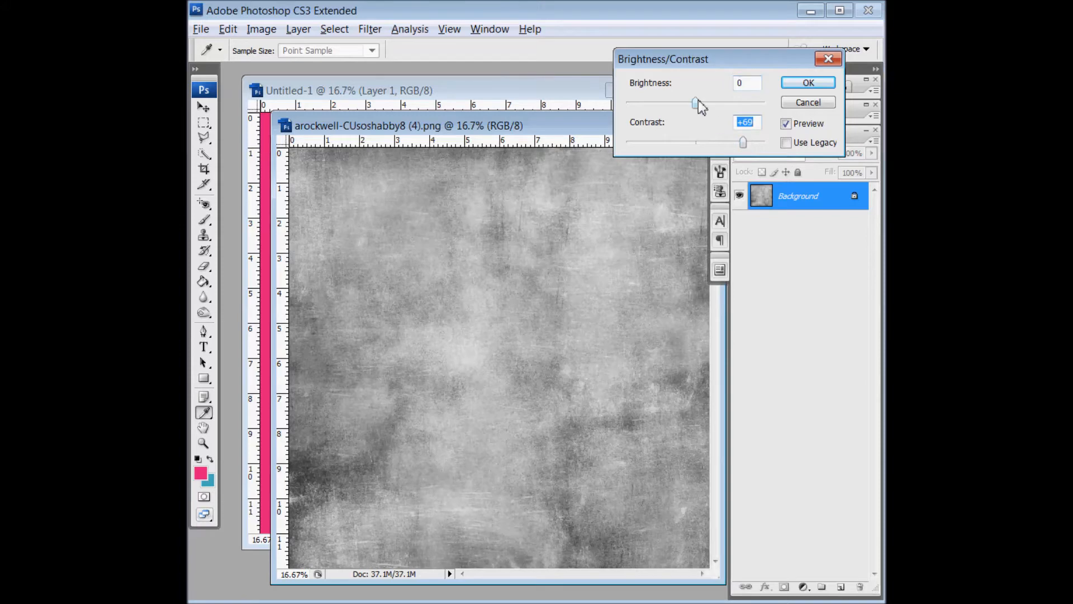
pyautogui.moveTo(695, 103); pyautogui.dragTo(706, 103)
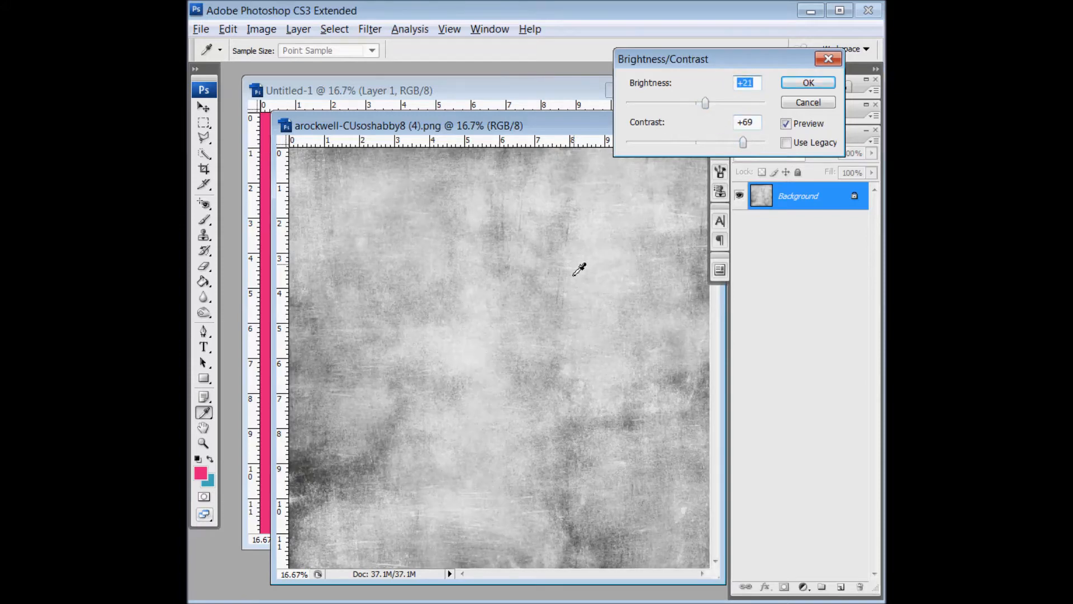
pyautogui.click(807, 82)
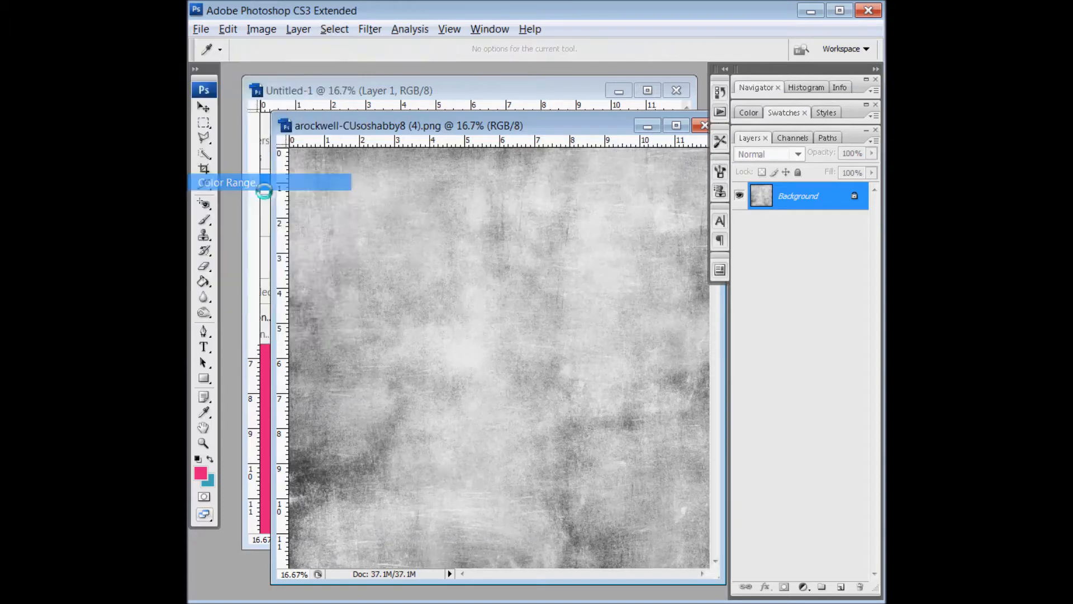
# Step: Reselect the brightened texture's midtones with Color Range
pyautogui.click(227, 182)
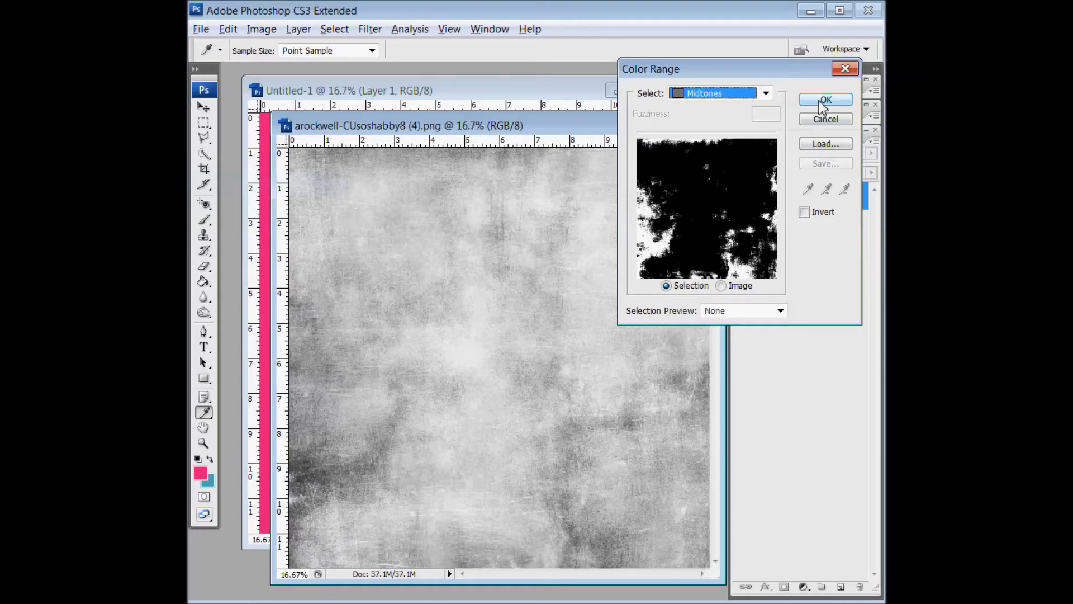
pyautogui.click(826, 100)
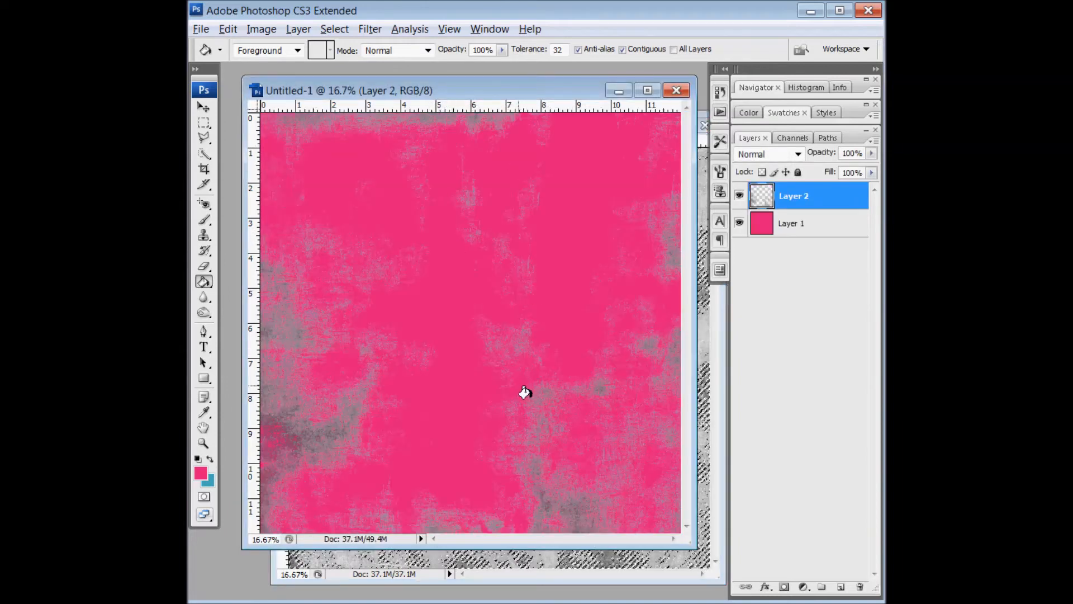
# Step: Add Layer 3 above the grunge and fill it with the blue foreground colour
pyautogui.click(822, 587)
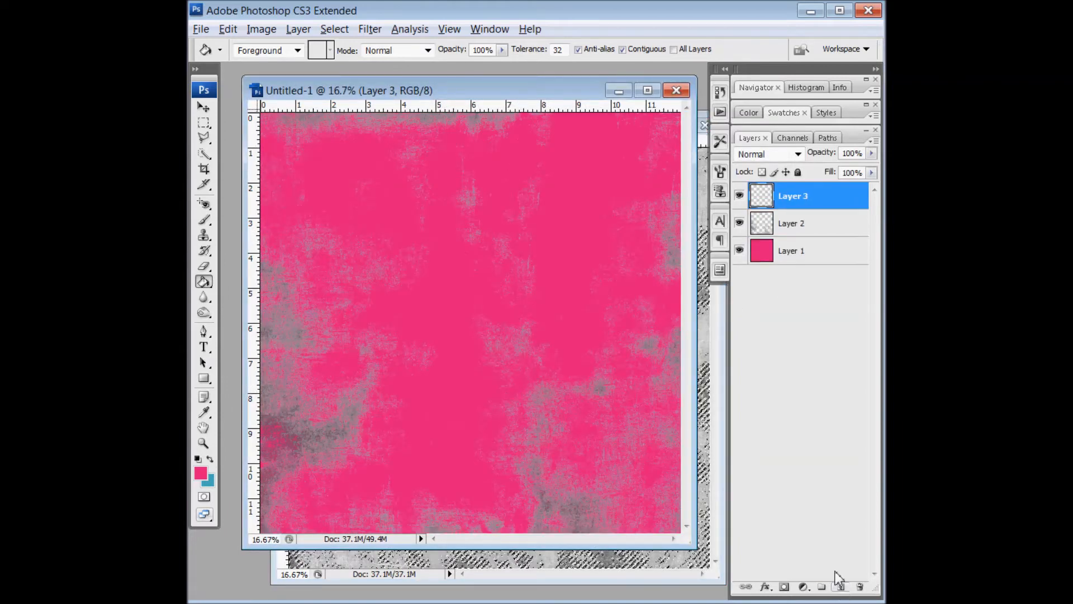
pyautogui.moveTo(249, 419)
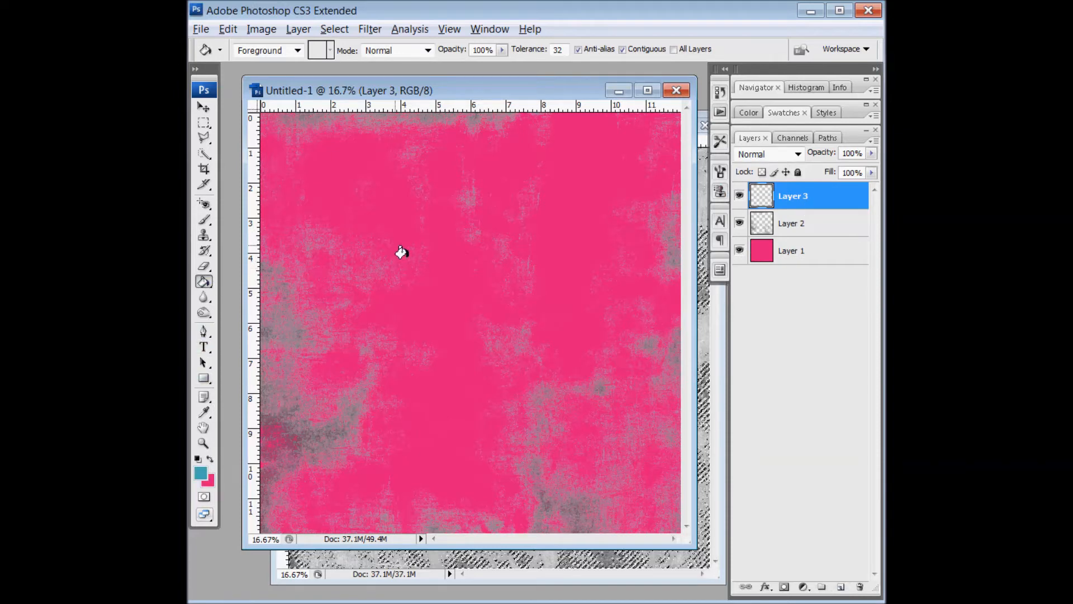
pyautogui.click(410, 248)
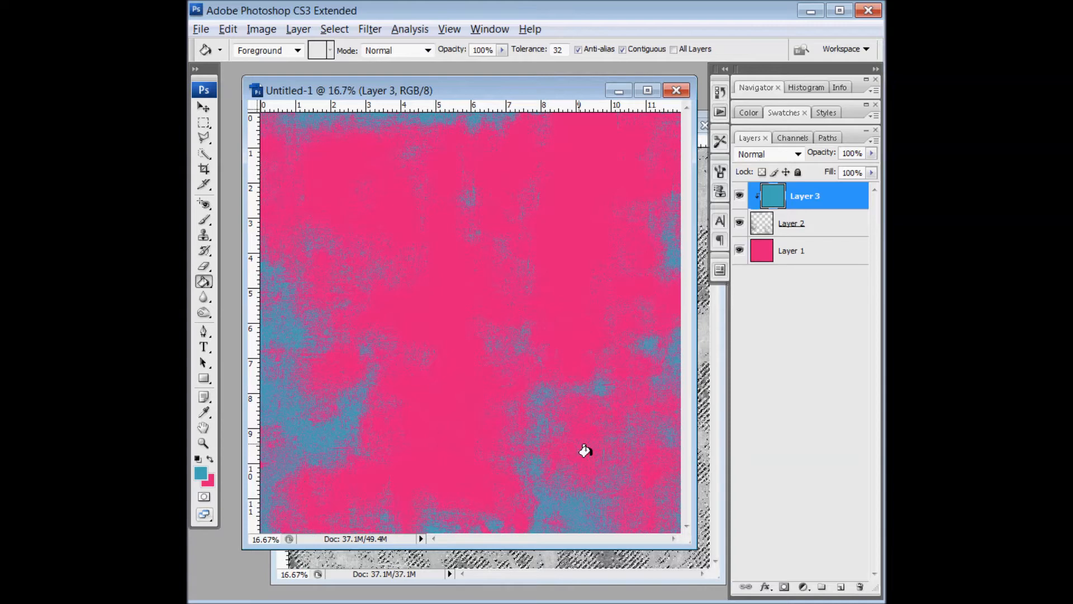
pyautogui.moveTo(585, 447)
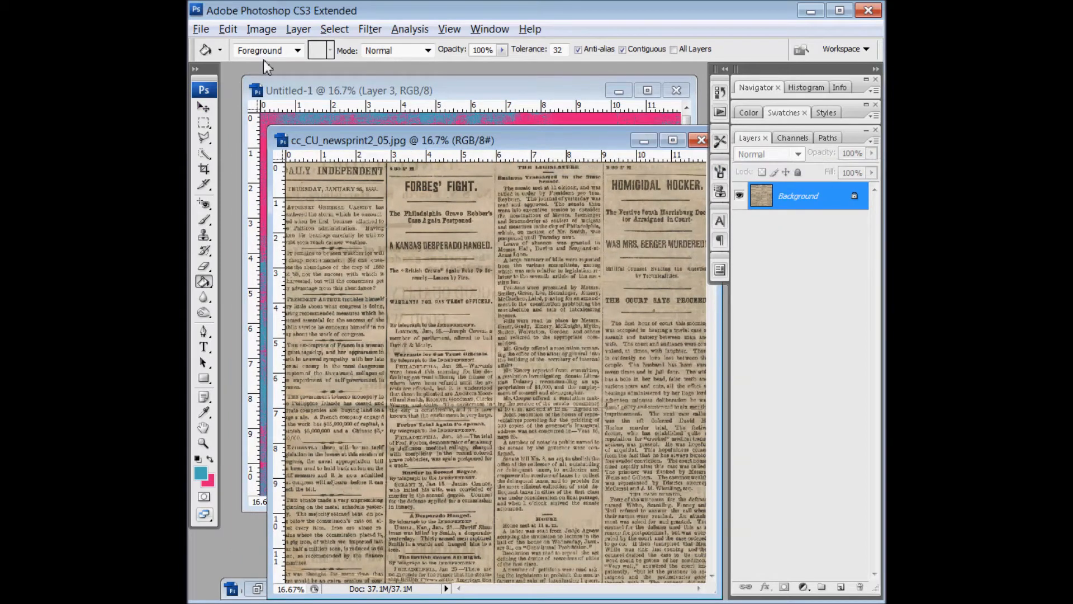
# Step: Select the newsprint's dark text with Color Range using a sampled ink colour
pyautogui.click(335, 29)
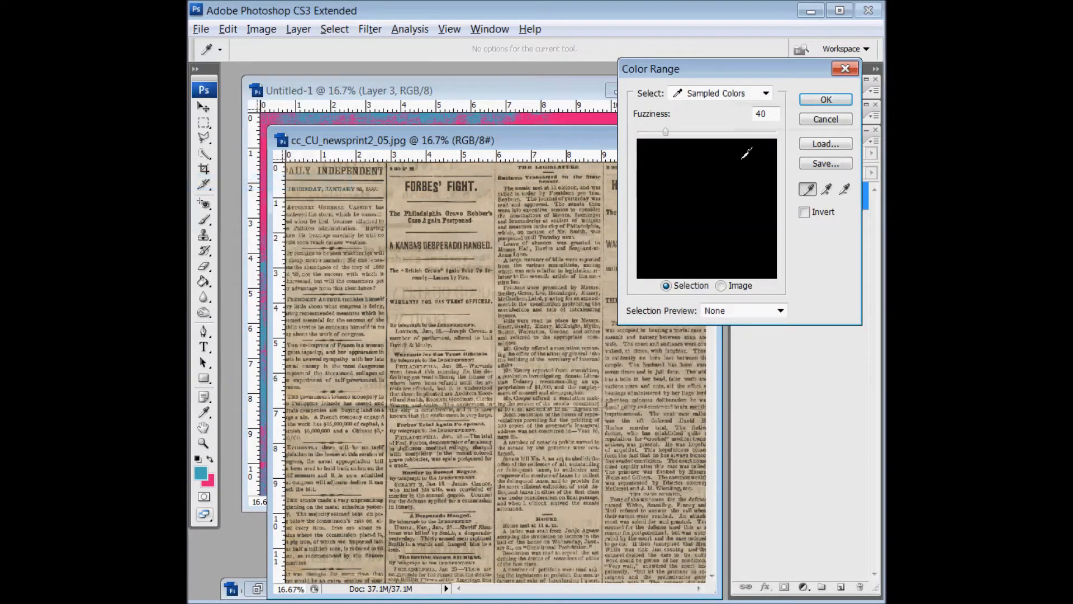
pyautogui.click(719, 93)
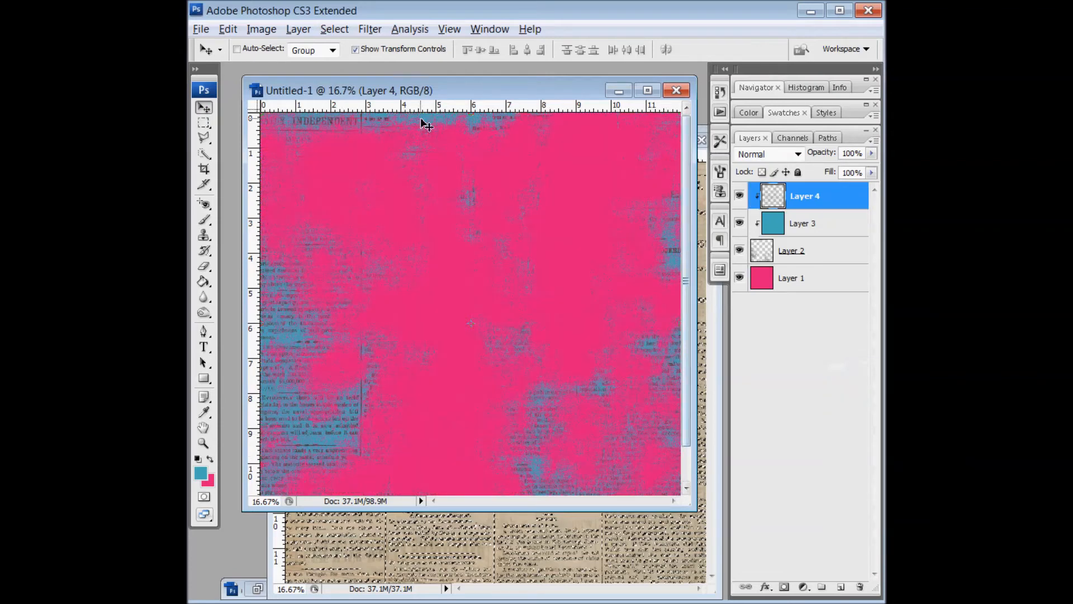
pyautogui.moveTo(616, 207)
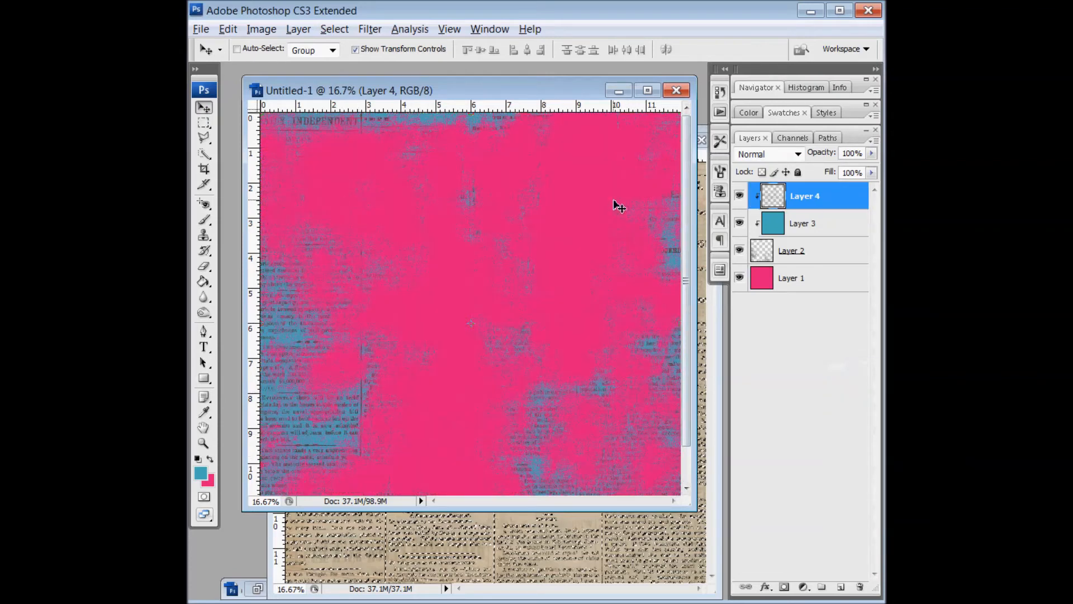
pyautogui.moveTo(417, 410)
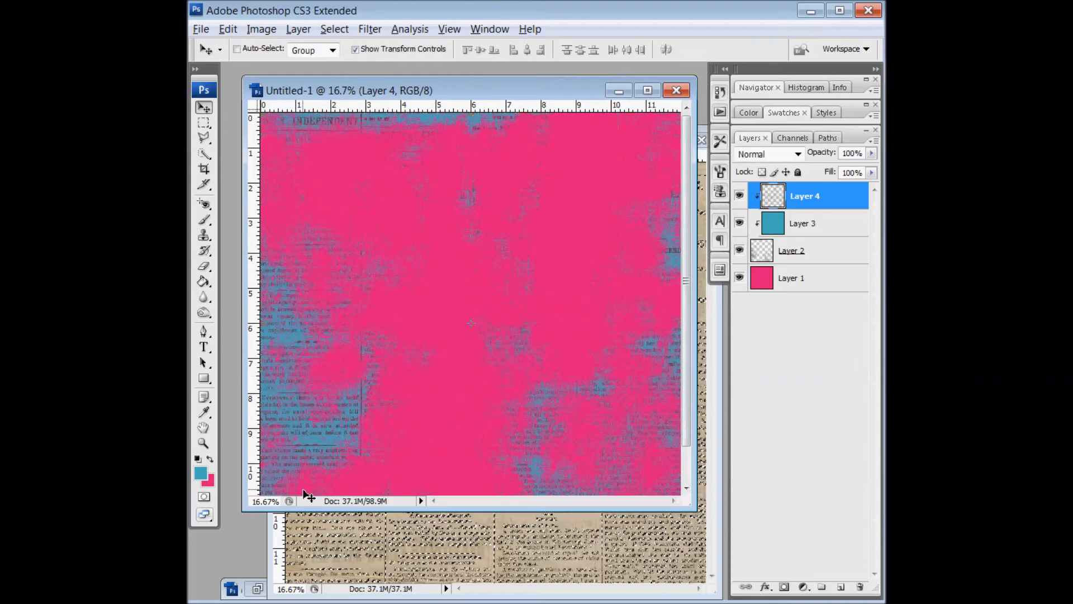
# Step: Pick the pink base layer to reorder it below the teal fill
pyautogui.click(804, 223)
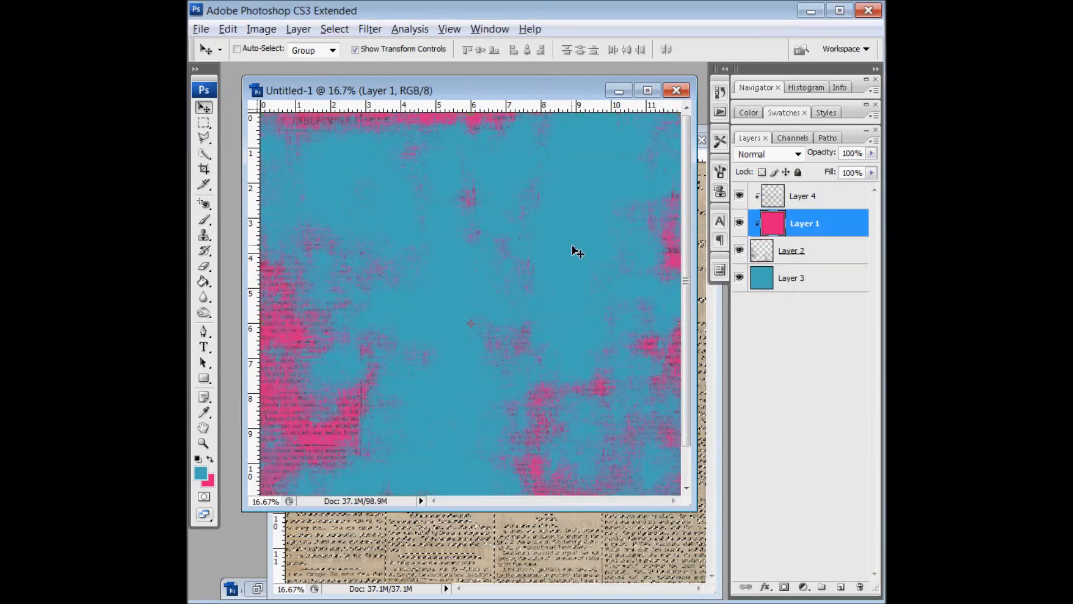
pyautogui.moveTo(852, 218)
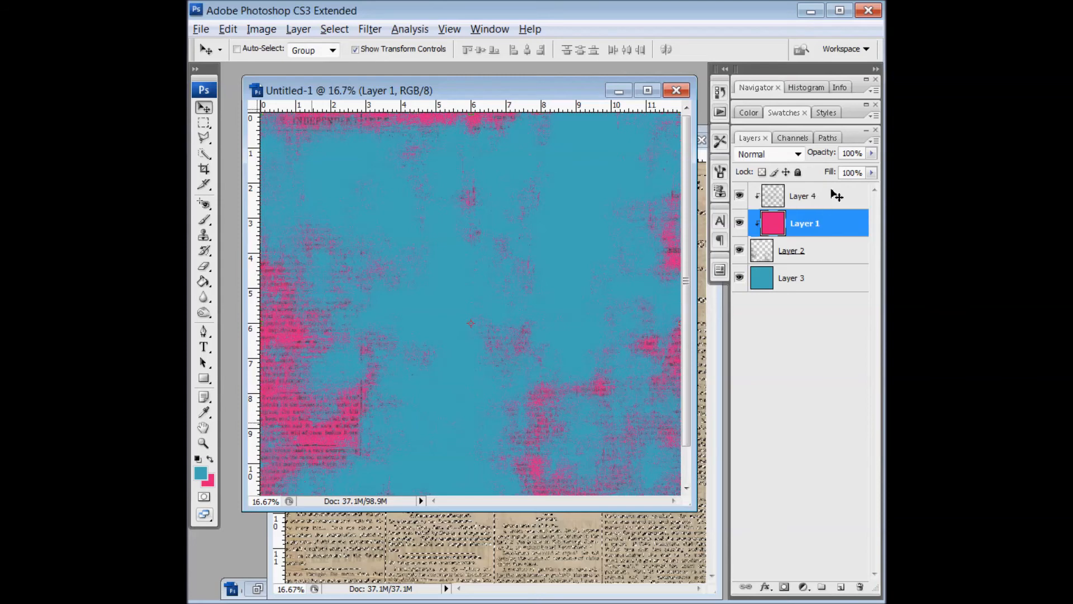
pyautogui.moveTo(565, 239)
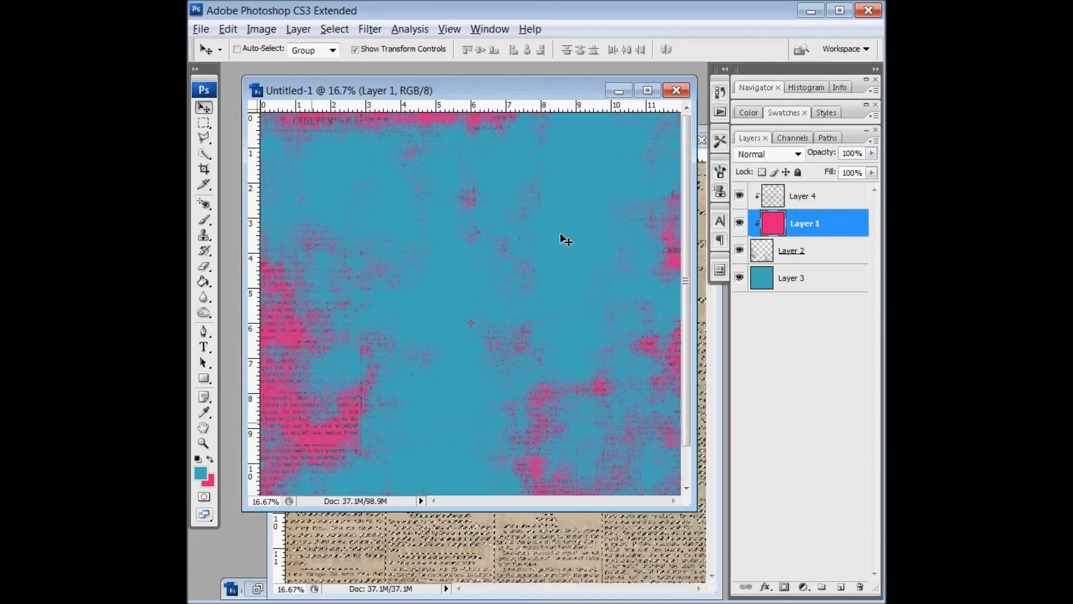